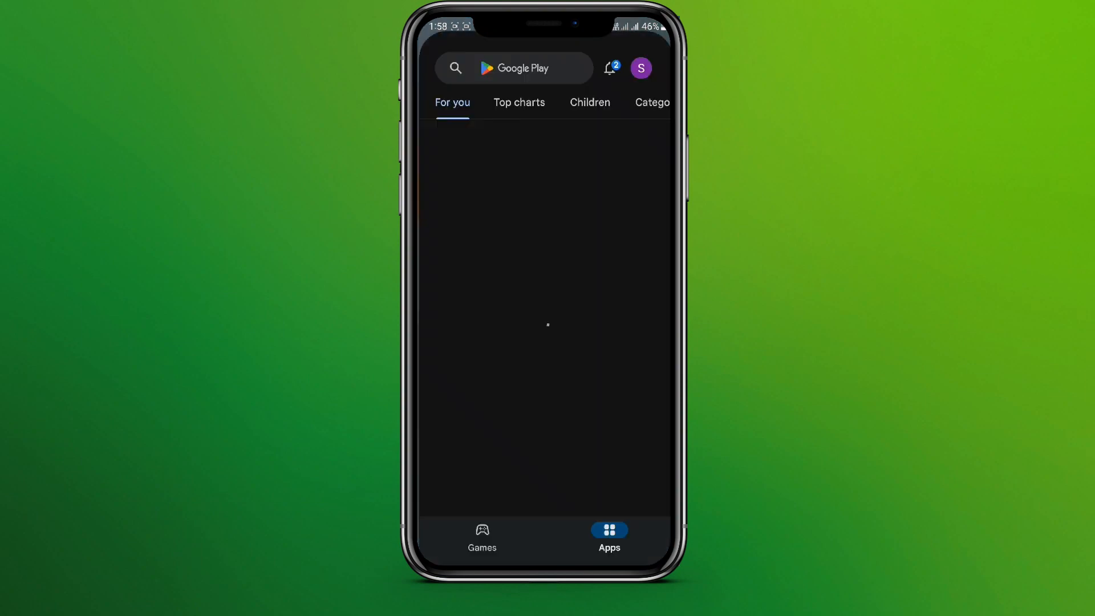
Rerun the recent 'aol mail' search from the Play Store search bar
{"action": "left_click", "coordinate": [514, 68]}
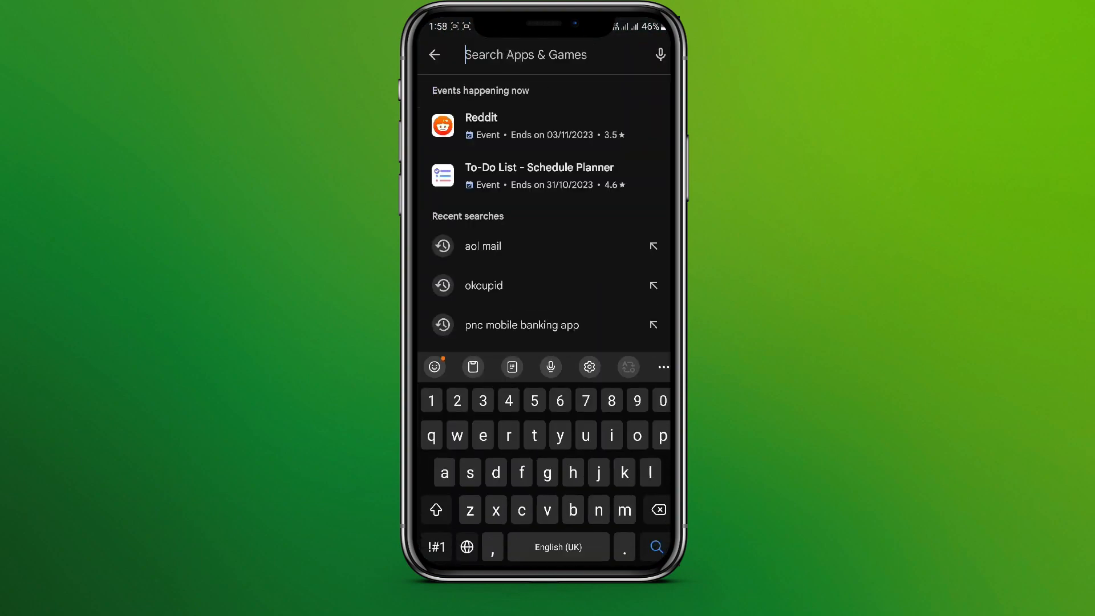
{"action": "left_click", "coordinate": [483, 246]}
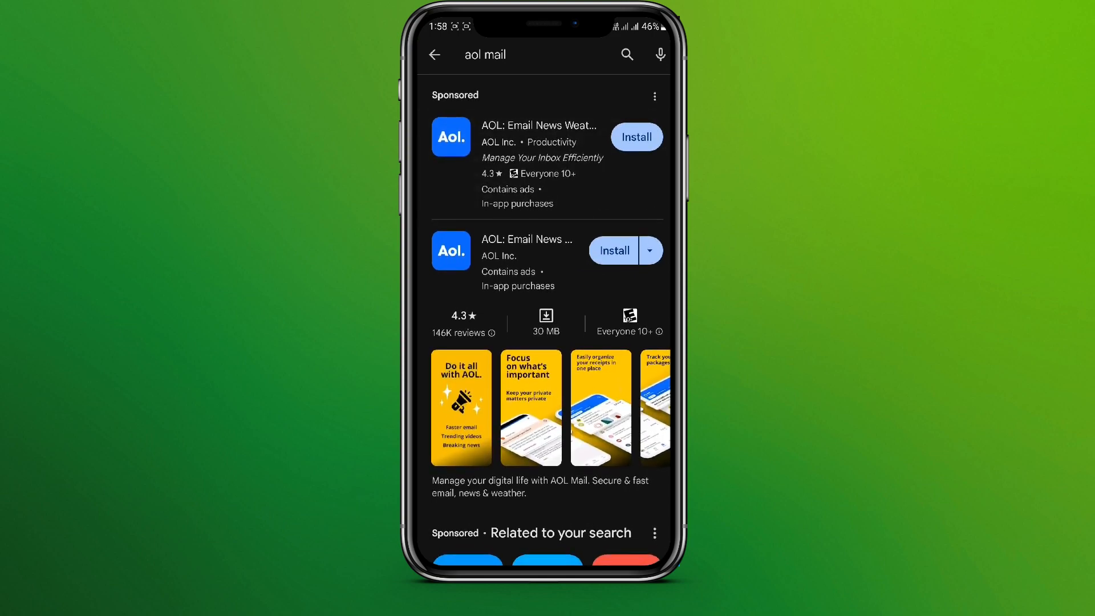
Install the AOL email app and expand 'Available on more devices'
{"action": "left_click", "coordinate": [634, 136]}
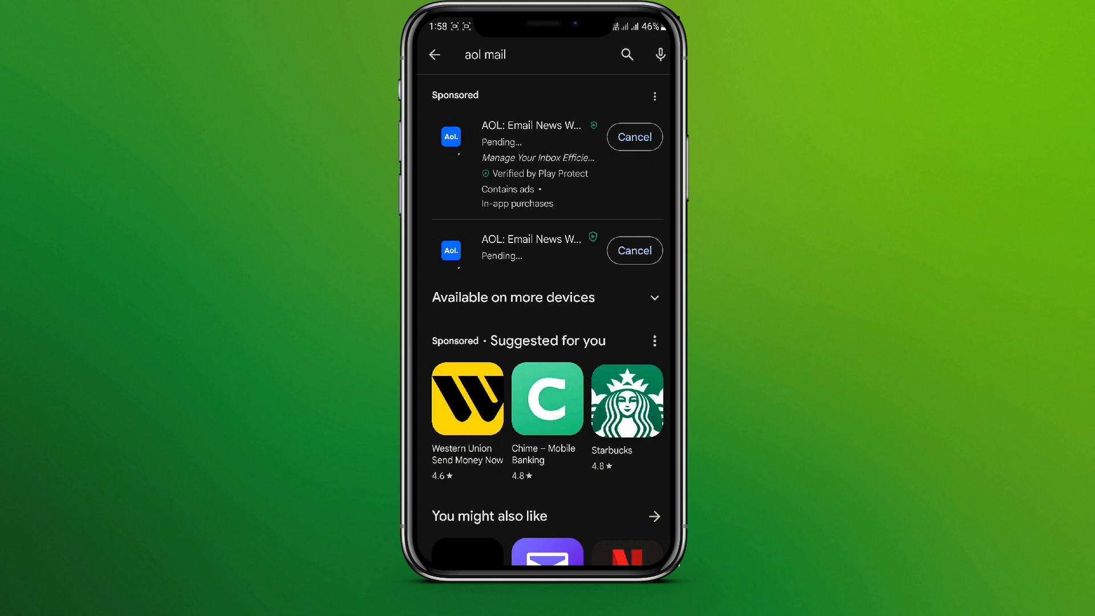
{"action": "left_click", "coordinate": [654, 298]}
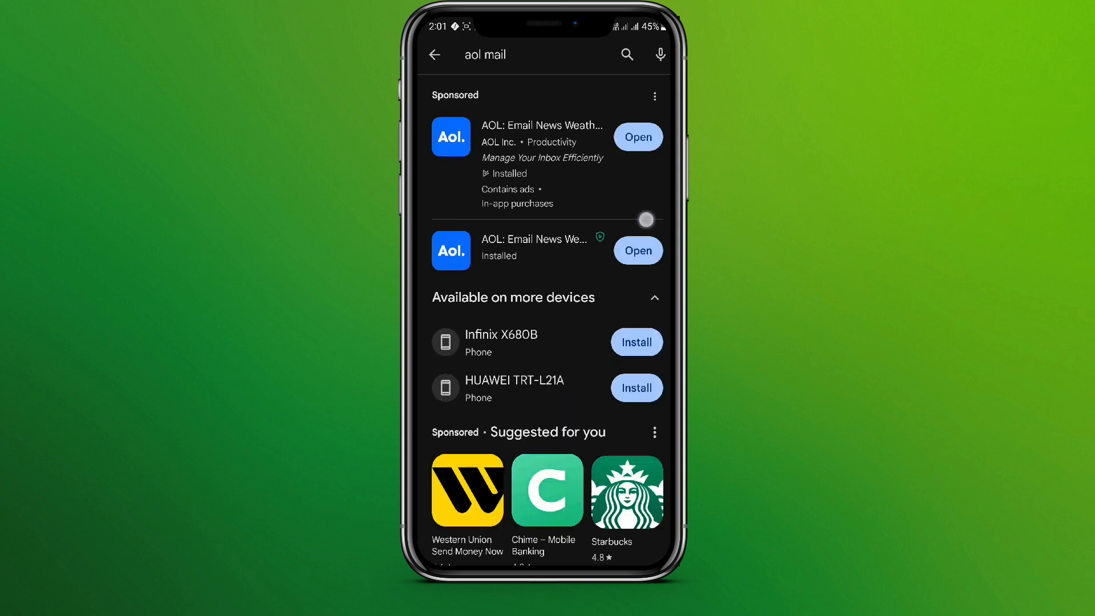
Open the app drawer and swipe to its last page showing the AOL icon
{"action": "scroll", "scroll_direction": "down", "scroll_amount": 3}
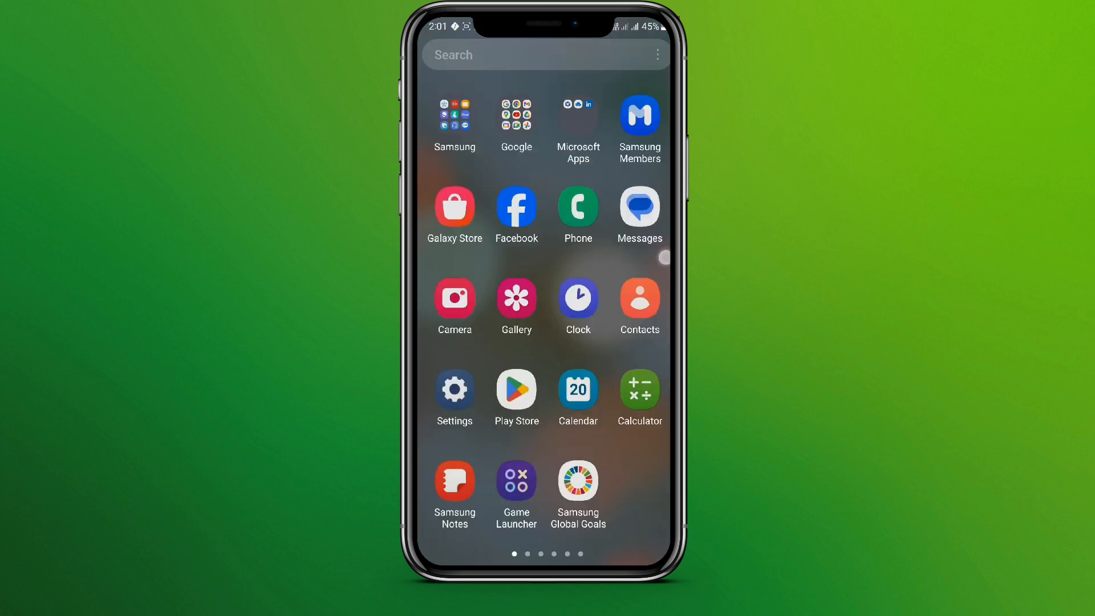
{"action": "scroll", "scroll_direction": "left", "scroll_amount": 3}
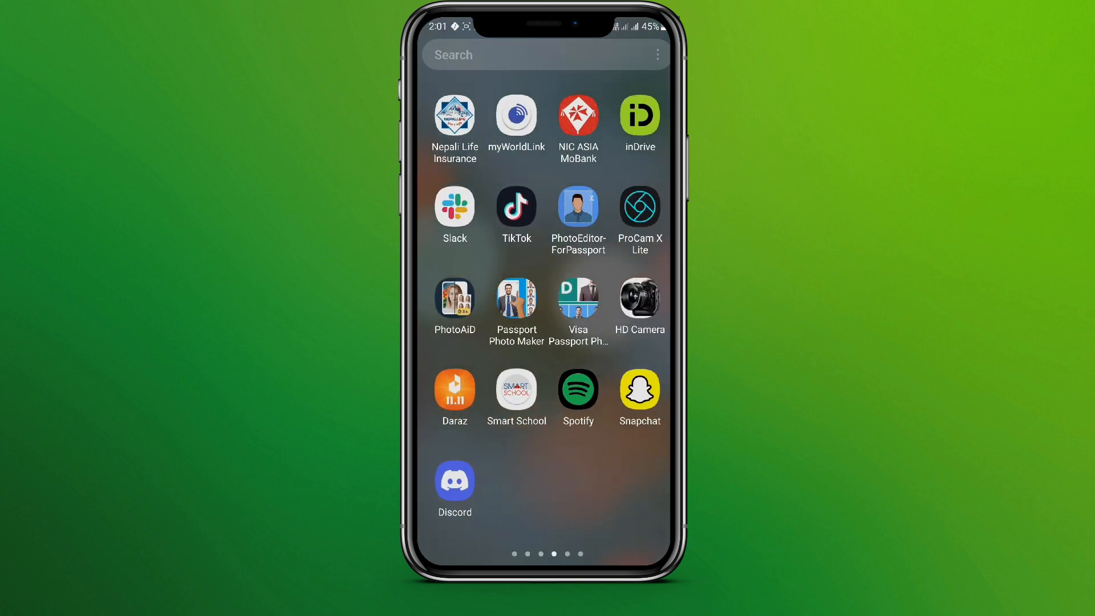
{"action": "scroll", "scroll_direction": "left", "scroll_amount": 3}
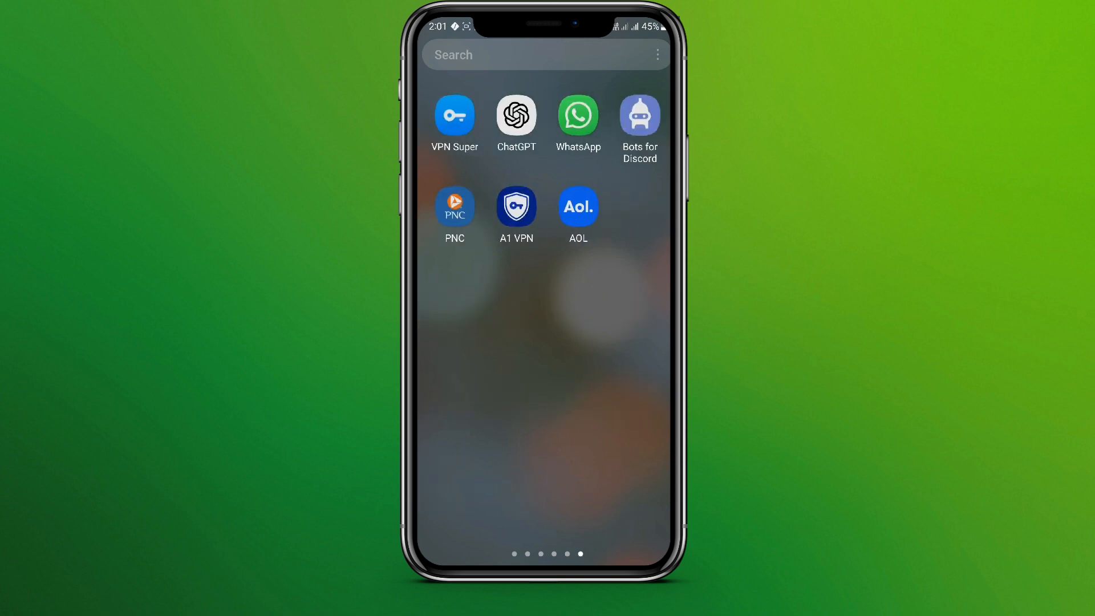